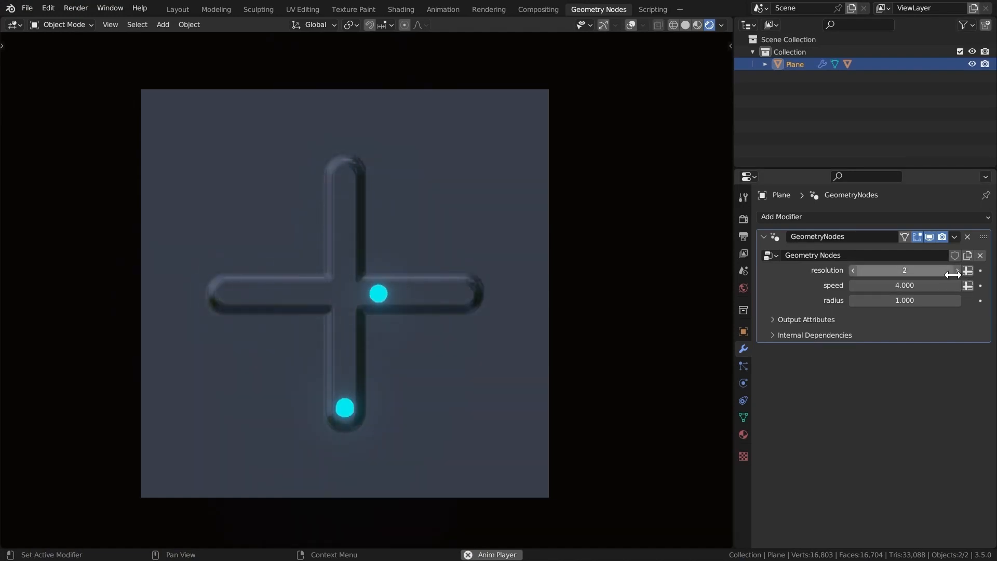
Step the modifier Amount up through 3 and 4 arms to preview the many-armed flower groove
click(956, 270)
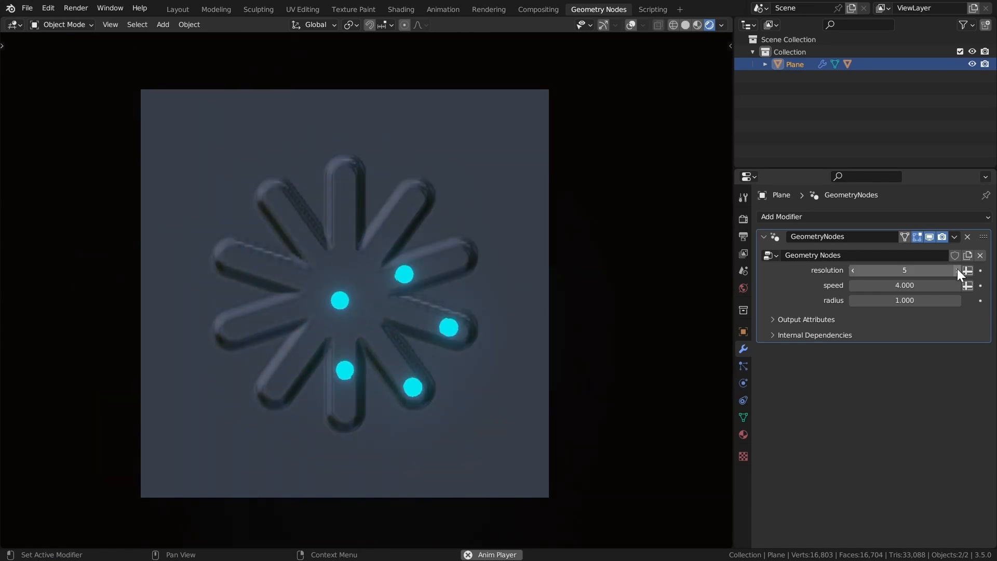
click(176, 8)
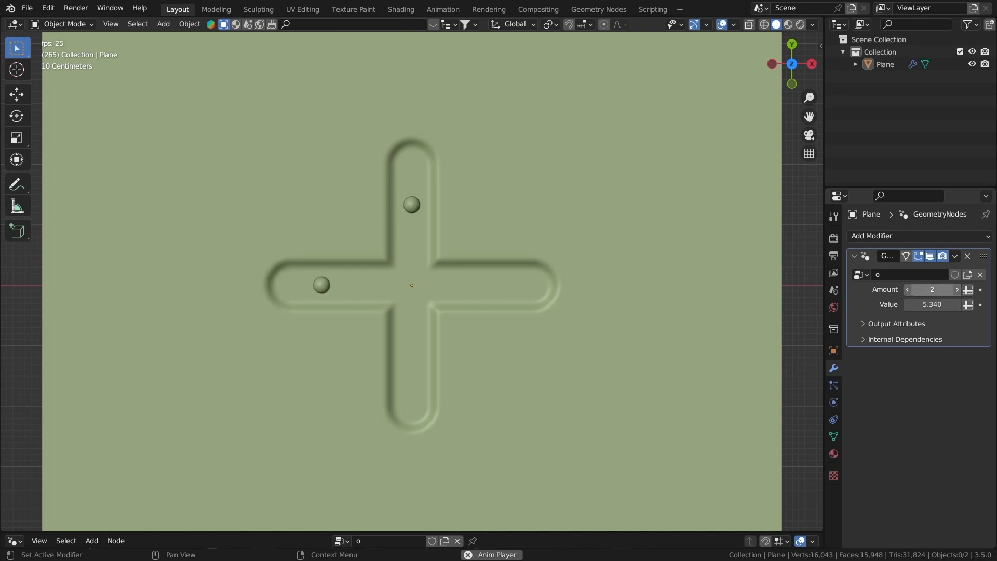
click(956, 289)
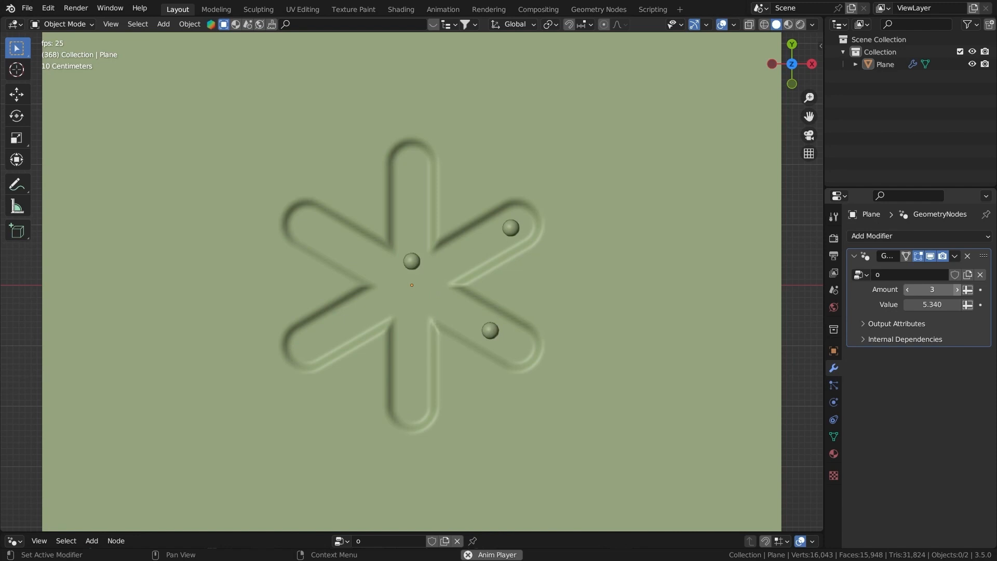
click(956, 289)
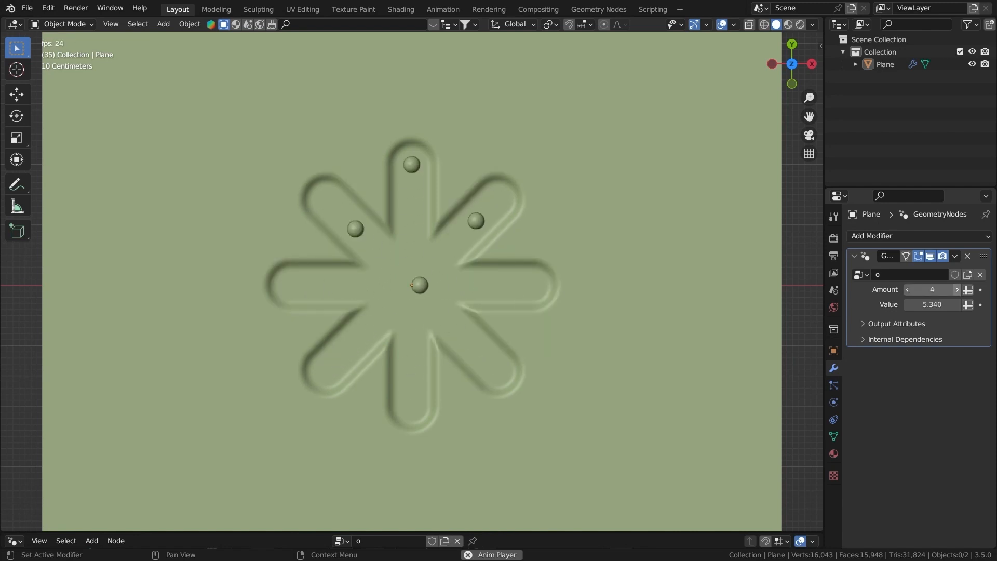
click(956, 289)
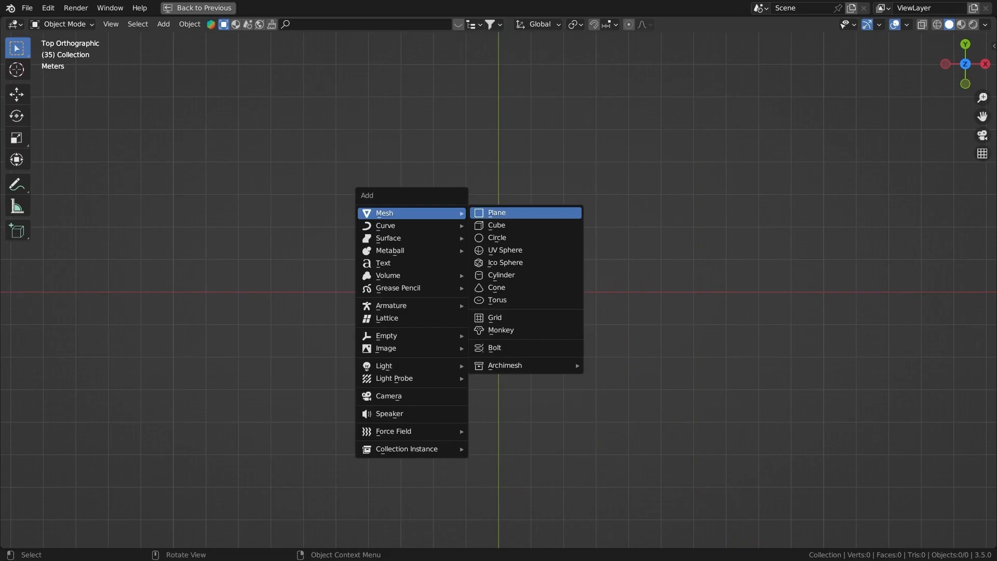
Add a plane, subdivide it in Edit Mode and give it a new Geometry Nodes tree
click(496, 212)
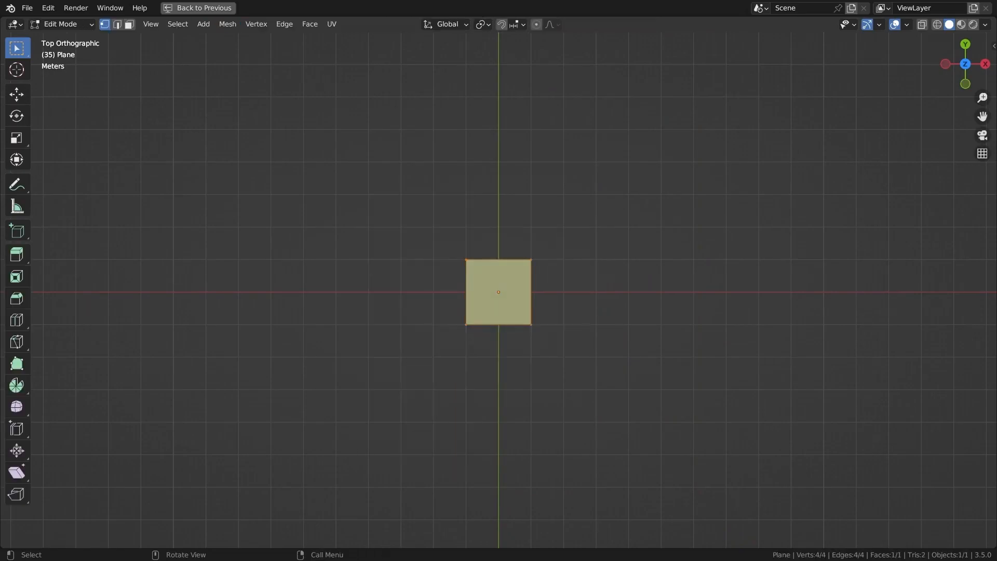
right_click(498, 292)
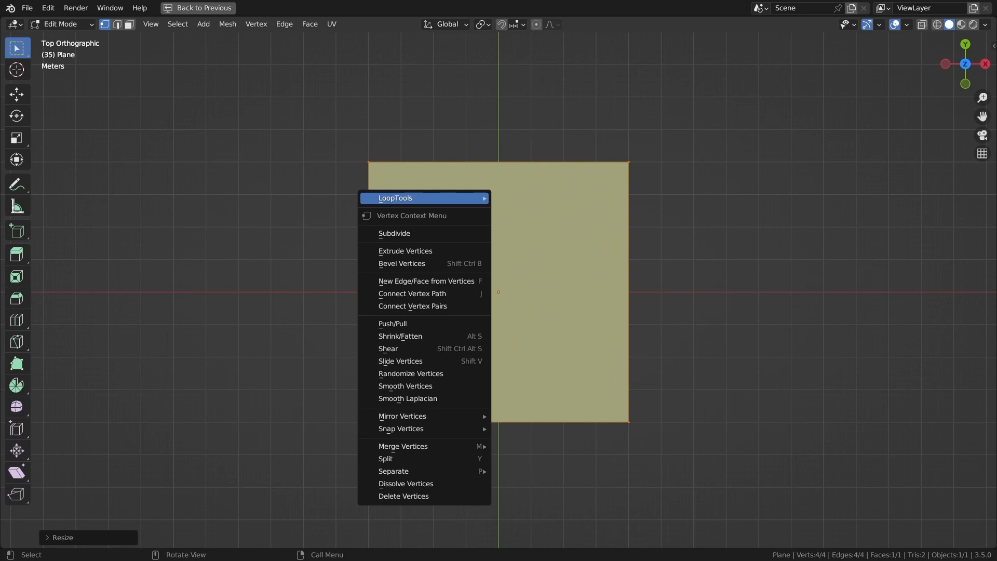
click(394, 233)
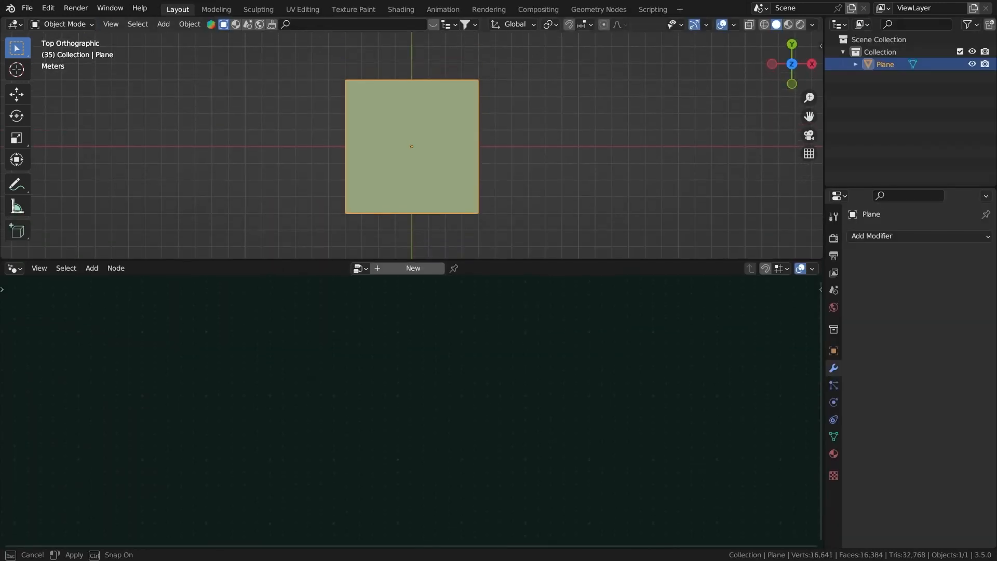
click(597, 9)
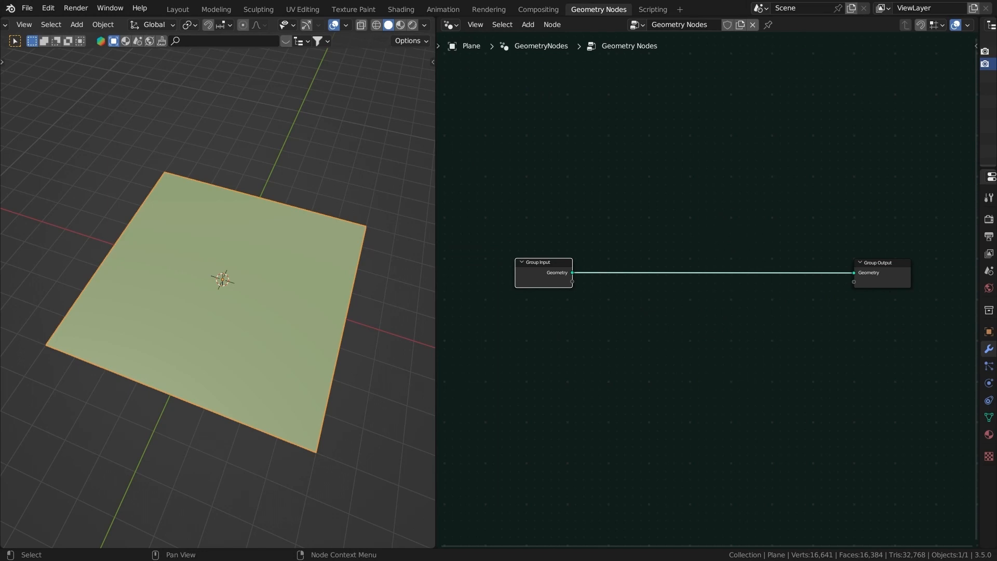
Add a Points node and a Curve Line with its end Y set to 1 m for instancing
click(527, 24)
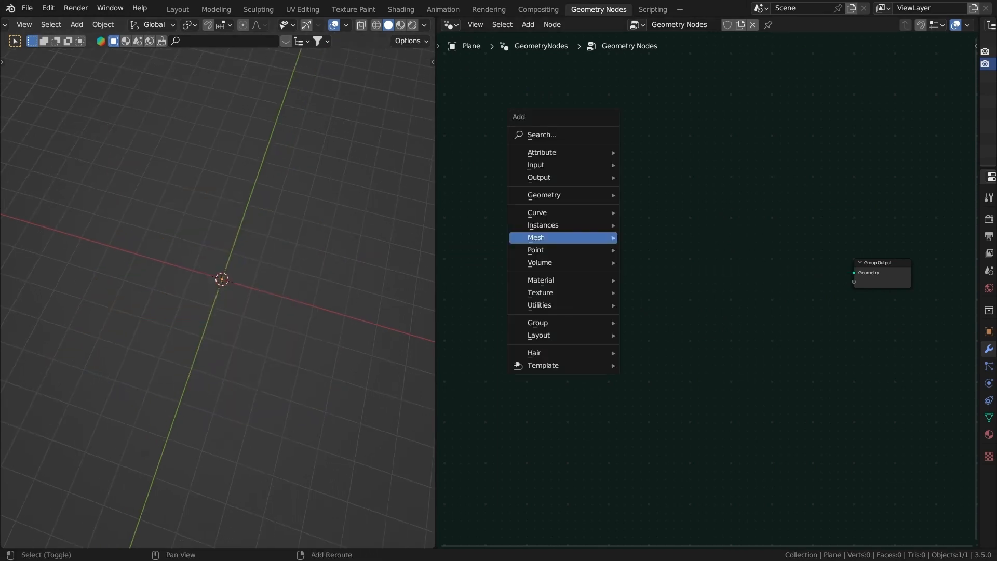
text(po)
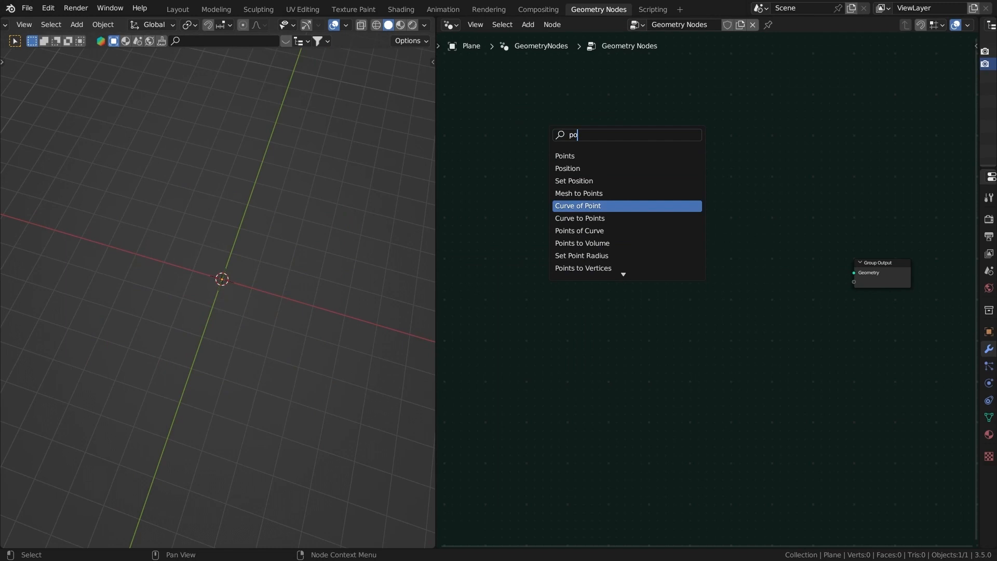
click(564, 156)
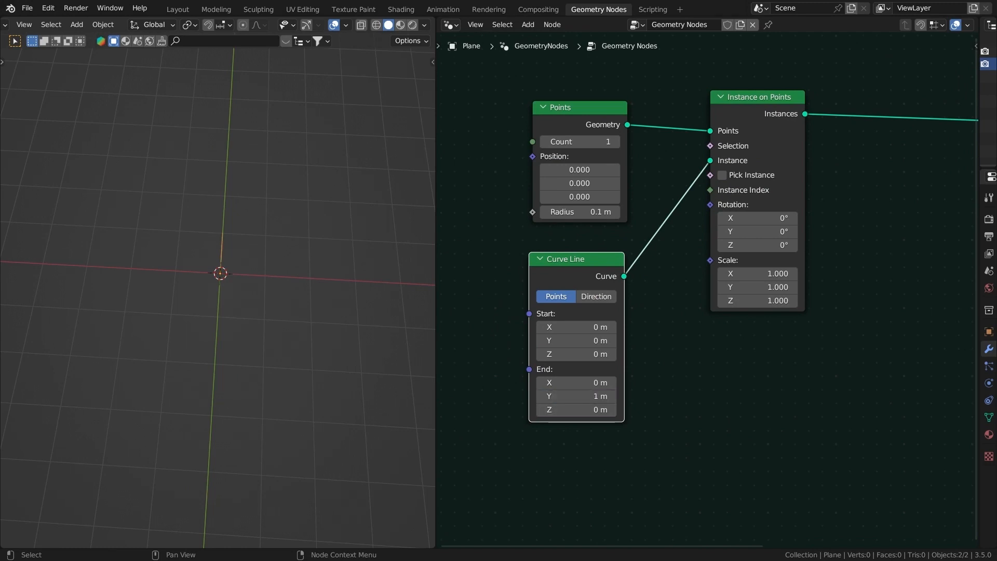
double_click(574, 340)
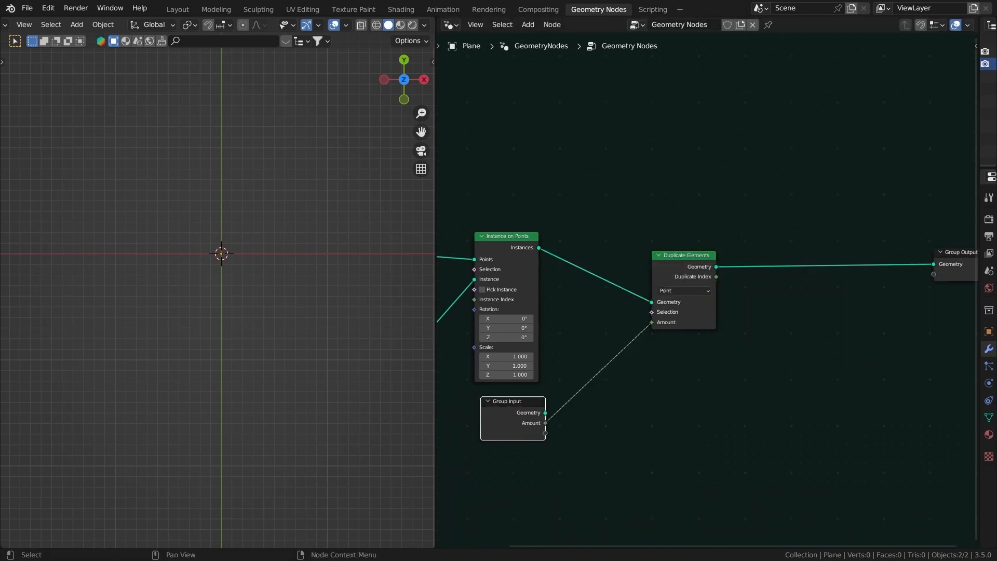
Rename the Amount group input to 'resolution' as an integer in the sidebar Group settings
key(n)
text(resolution)
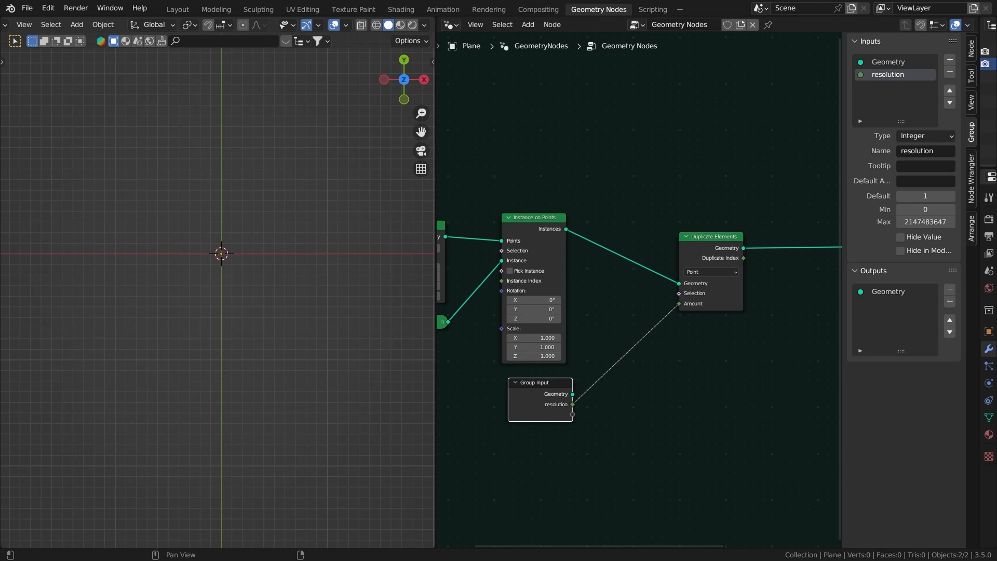
click(925, 208)
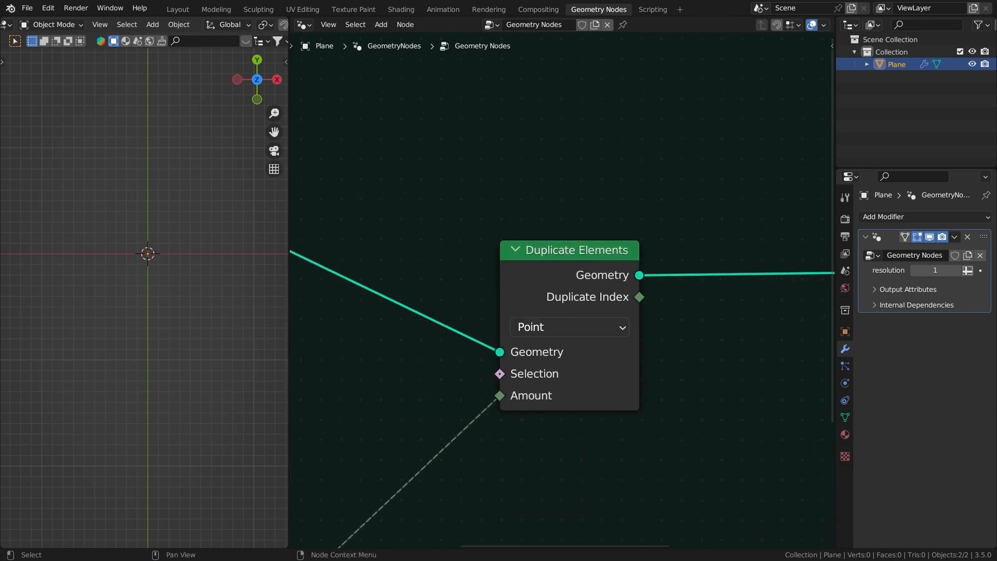
Switch Duplicate Elements to the Spline domain and bring in a Position node for rotation
click(567, 327)
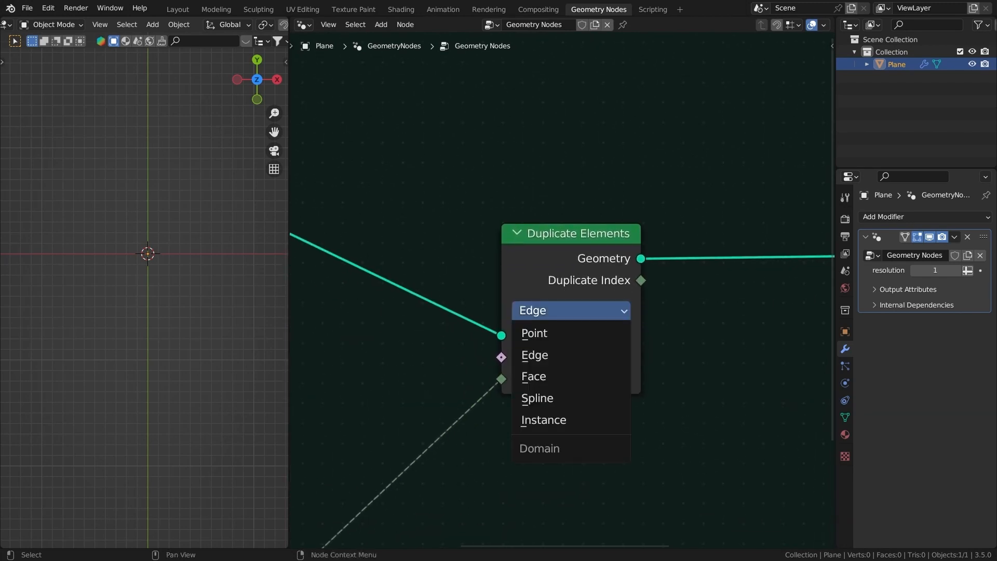
click(536, 397)
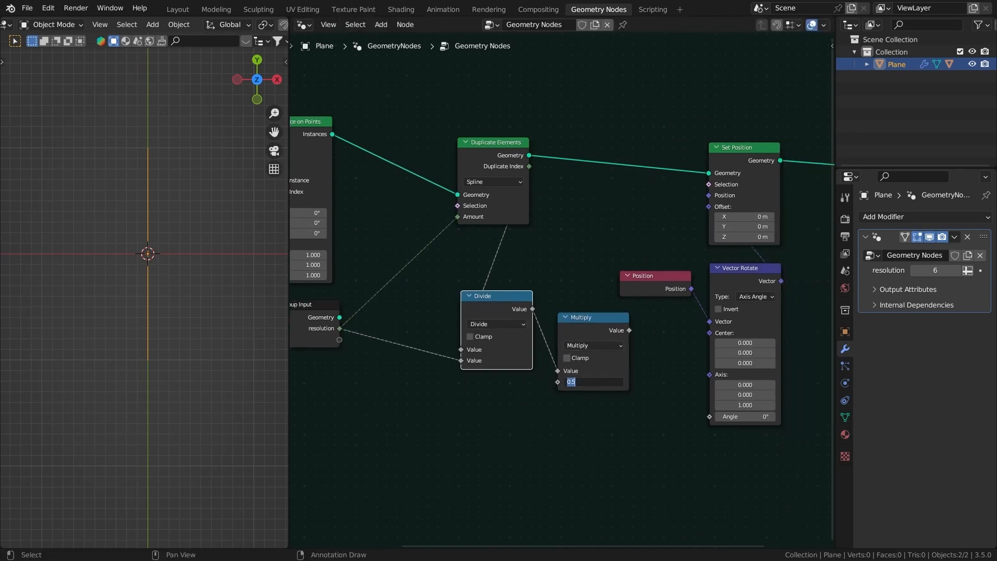
text(P)
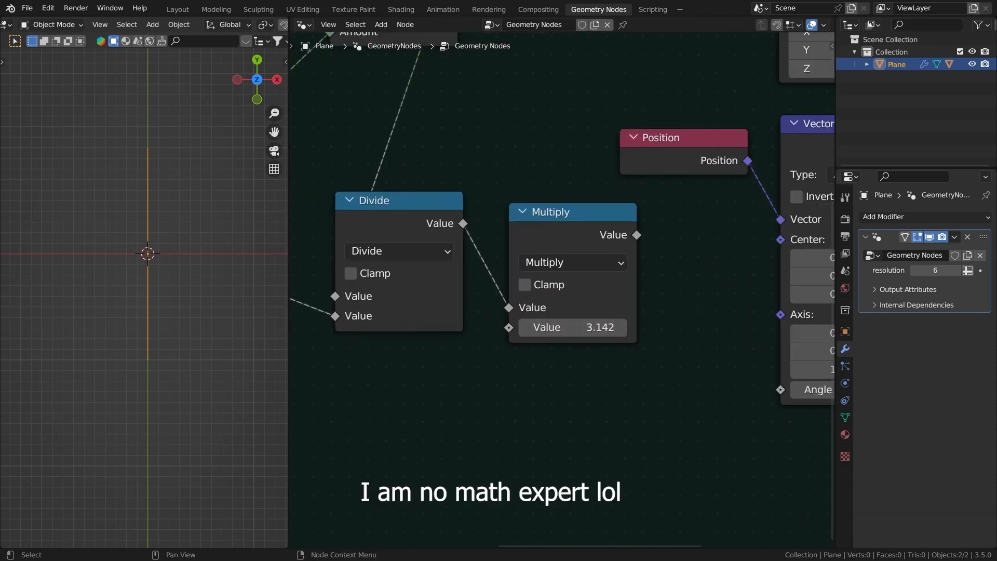
scroll(down, 3)
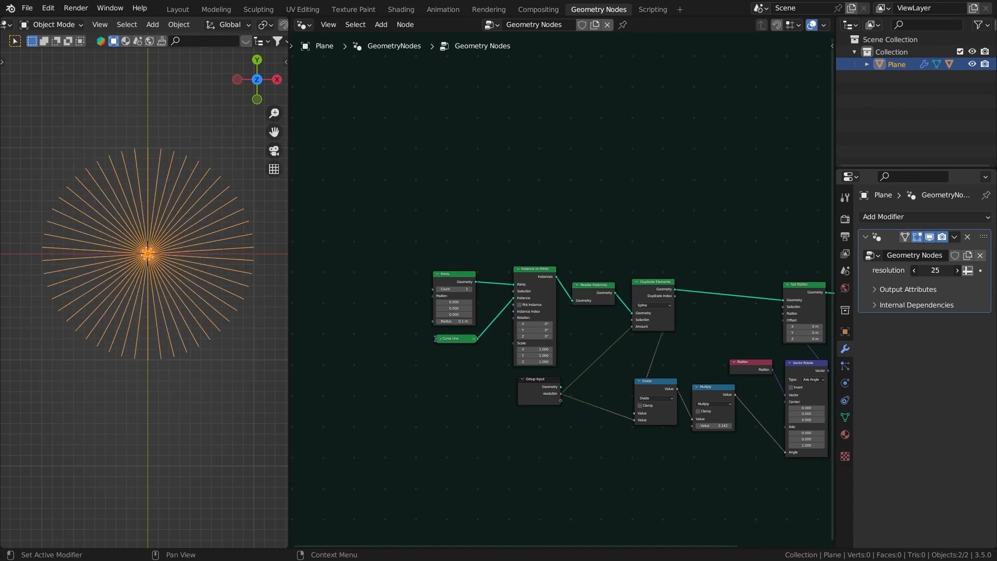
Raise the resolution input to 25 in the modifier panel
click(914, 270)
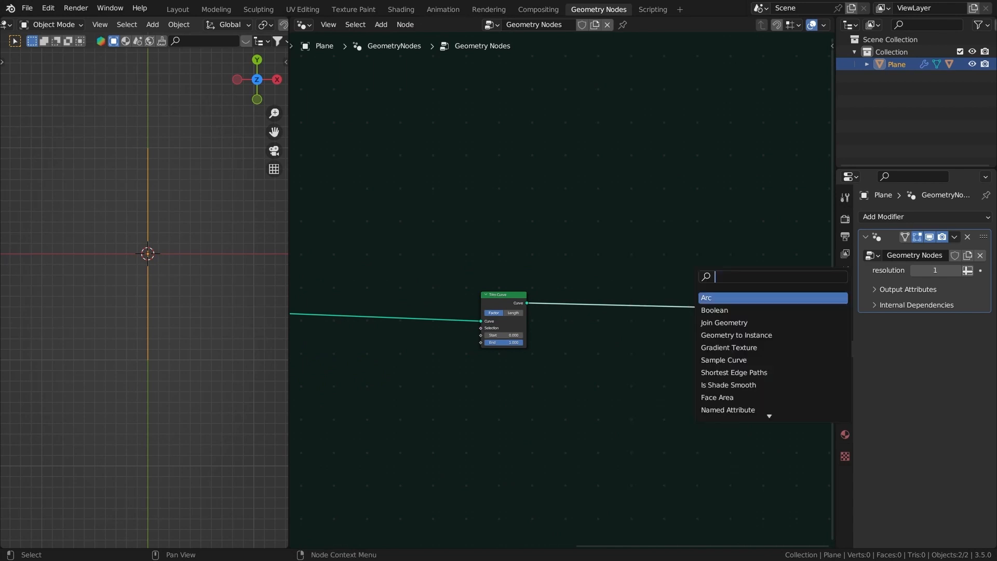
Instance an ico sphere on the trimmed line's end and wire a Group Input into the tree
text(inst)
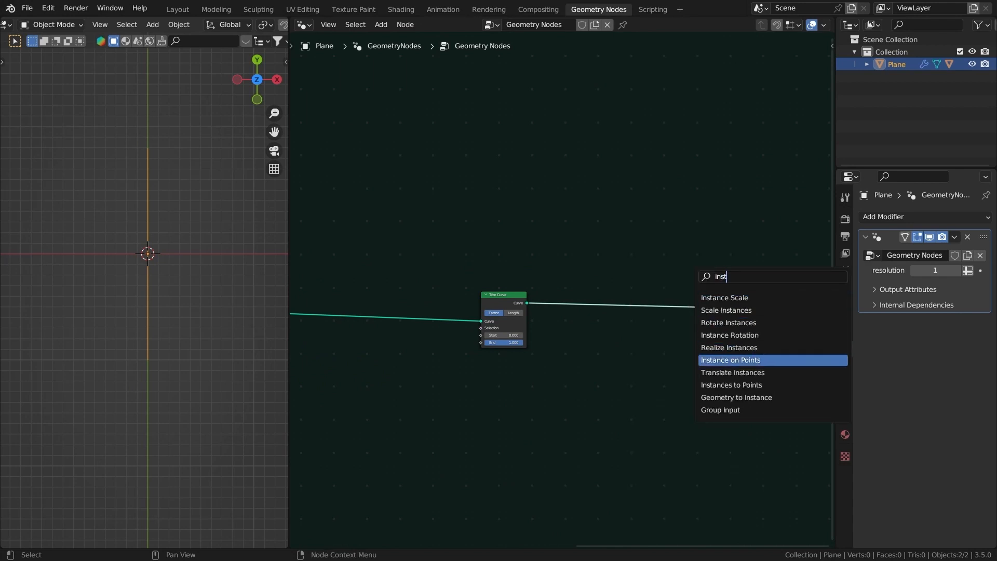
click(730, 359)
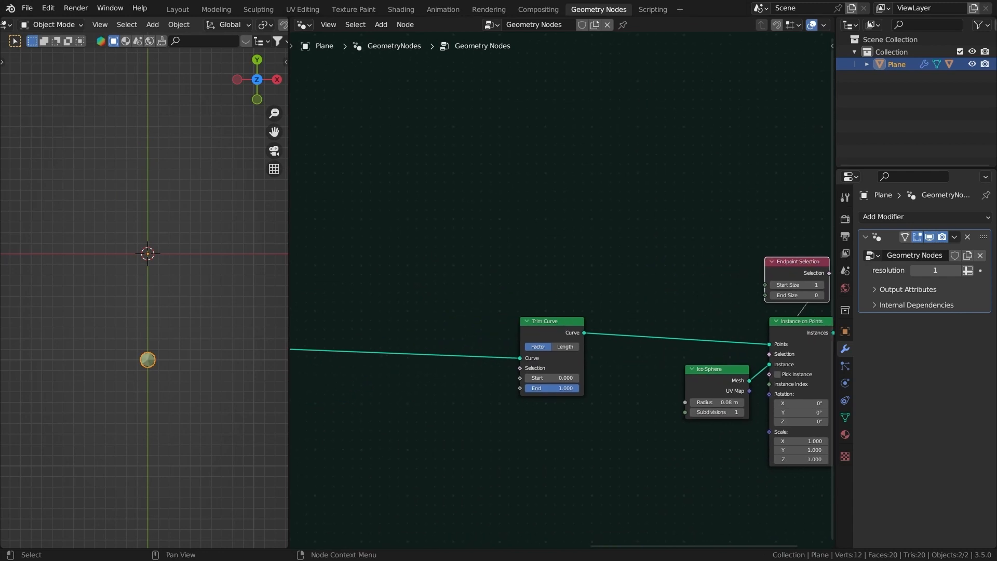
drag(547, 377, 566, 377)
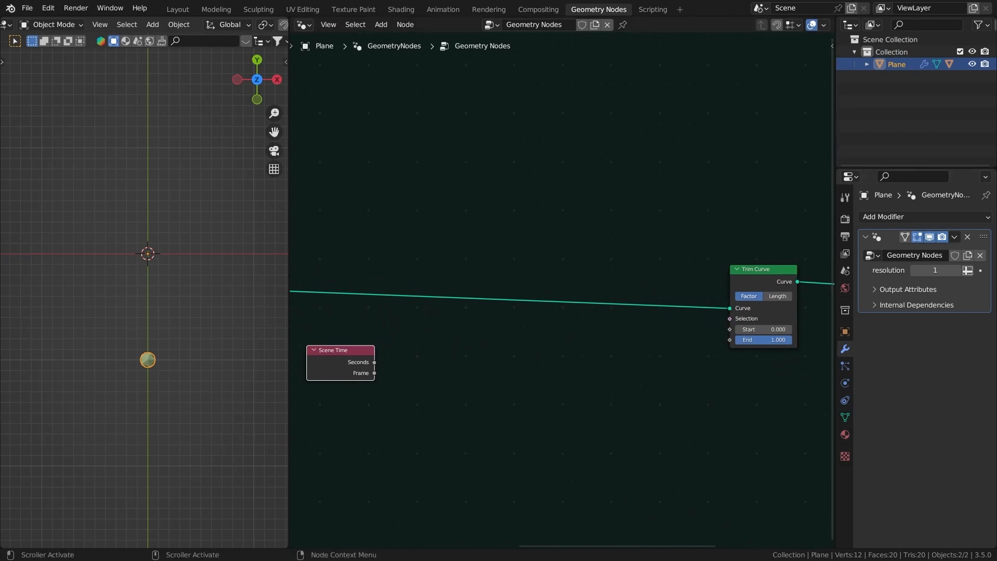
drag(374, 362, 421, 345)
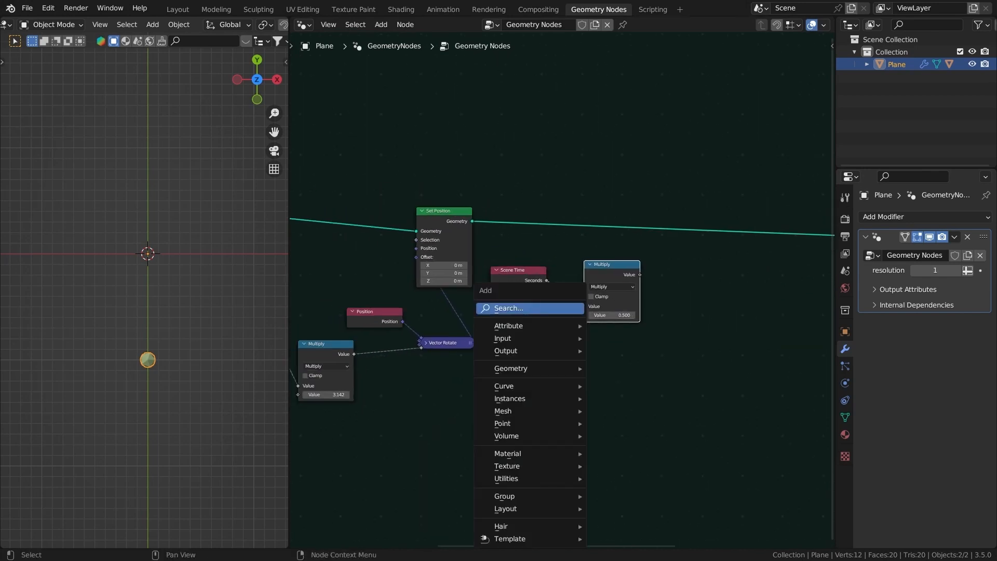
text(inpu)
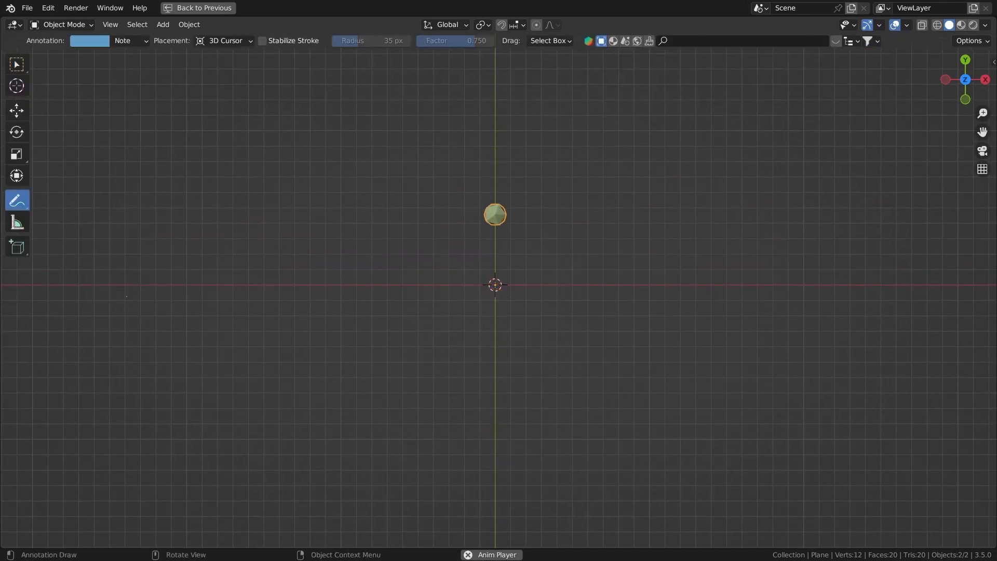
Return from the maximized viewport to the Geometry Nodes workspace layout
click(597, 9)
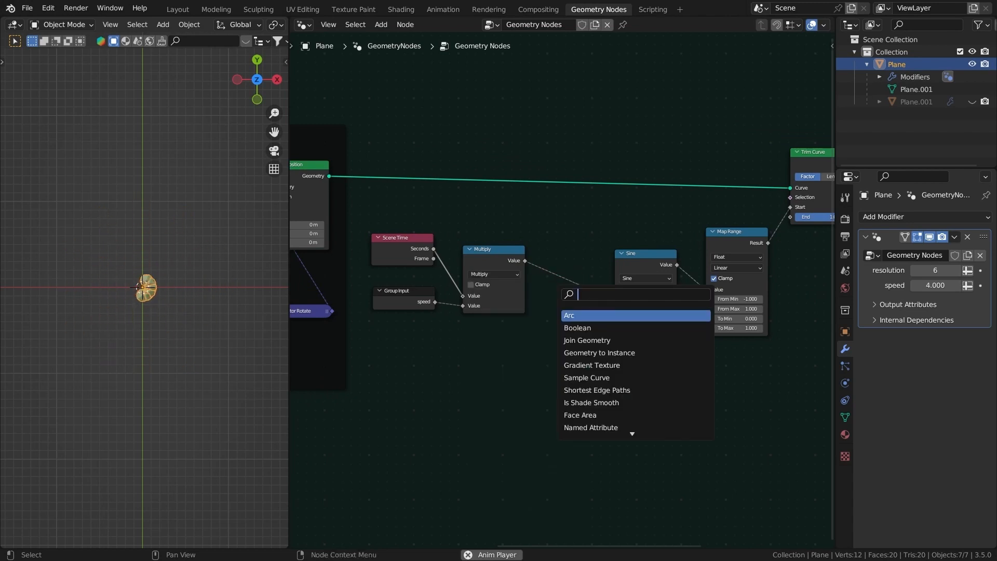
Add Math and Spline Parameter nodes to offset the Sine phase per line, and lower resolution by one
text(m)
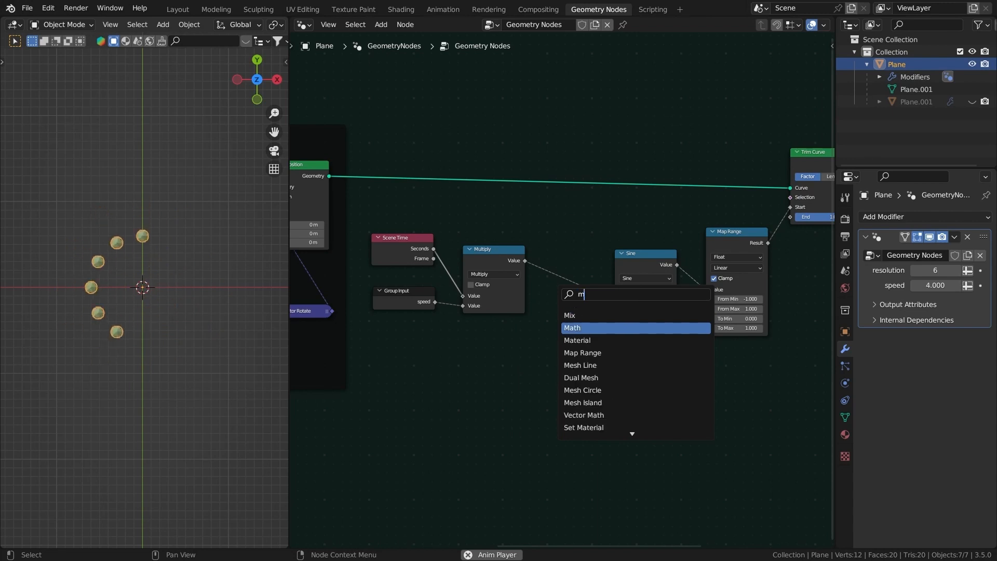
click(572, 327)
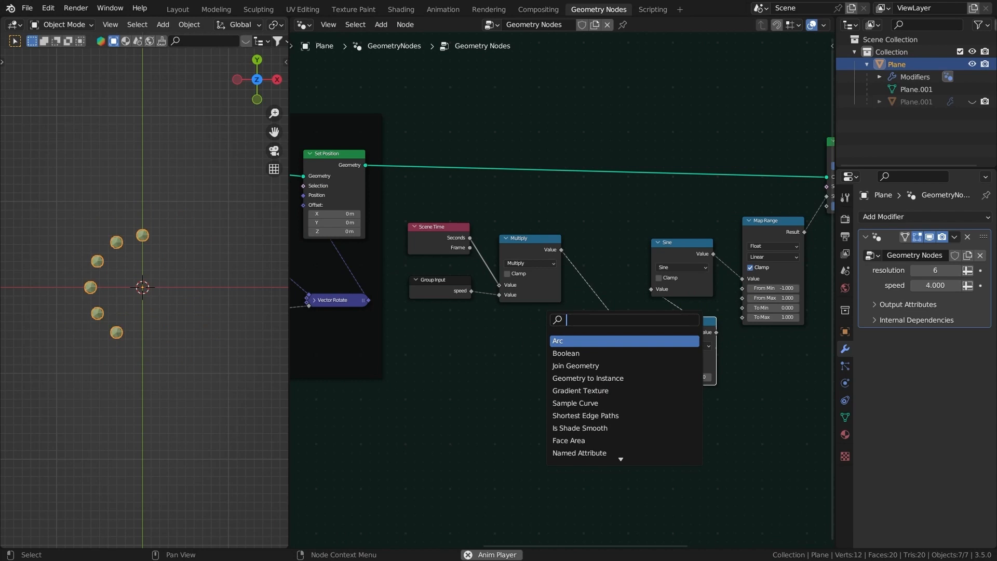
text(splin)
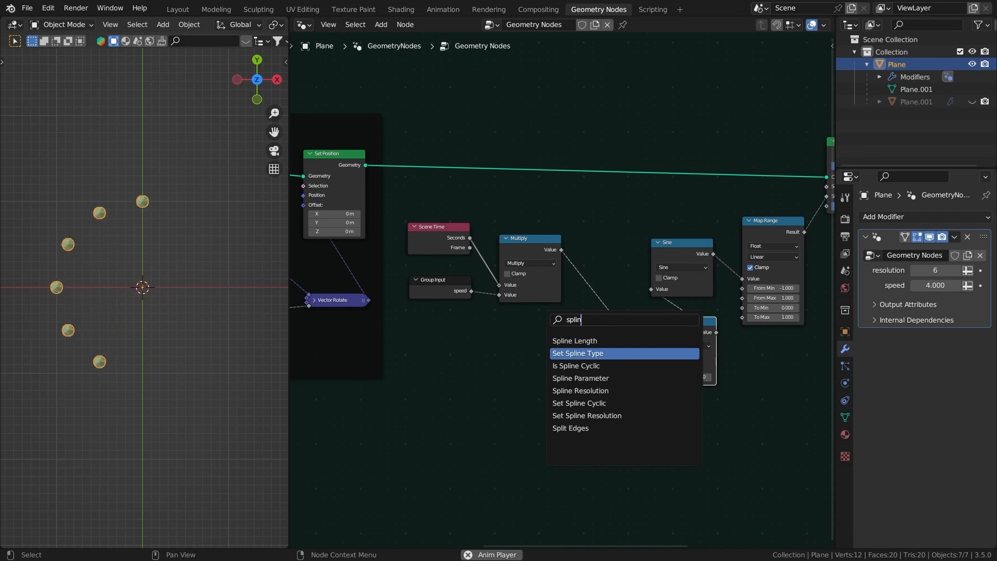
click(580, 377)
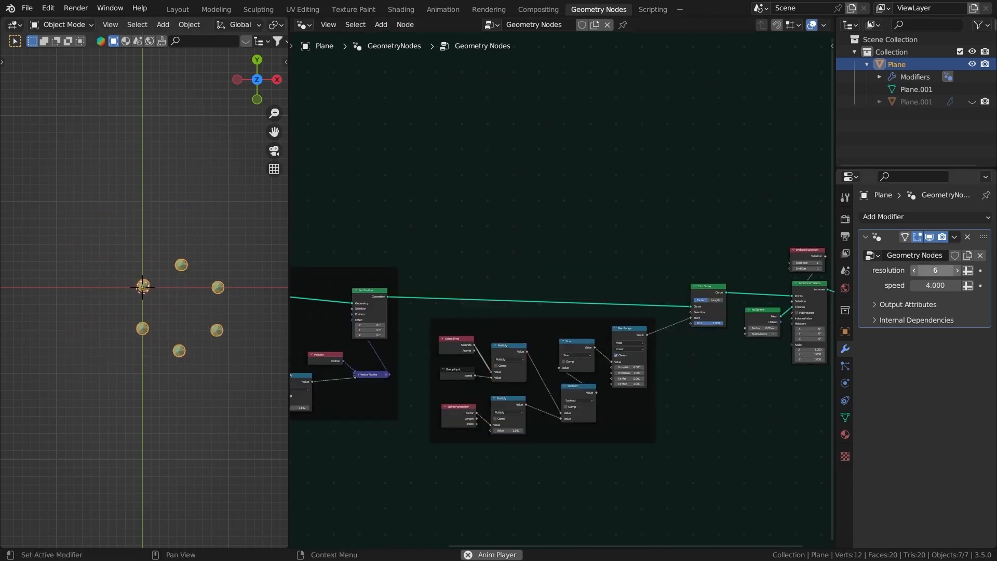
click(914, 269)
text(set)
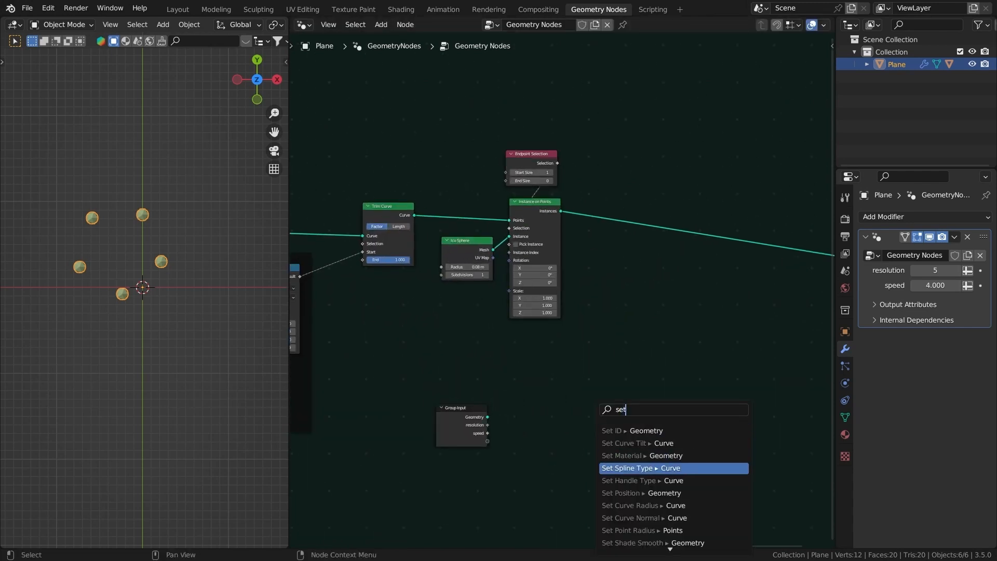
Add a Set Position branch on the plane fed by Geometry Proximity to the curve mesh
click(624, 492)
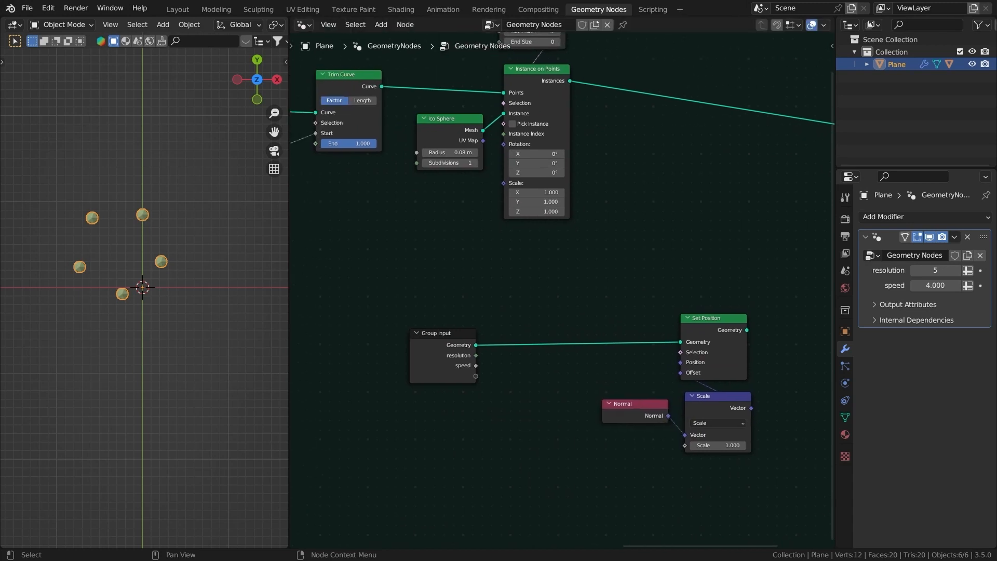
scroll(down, 3)
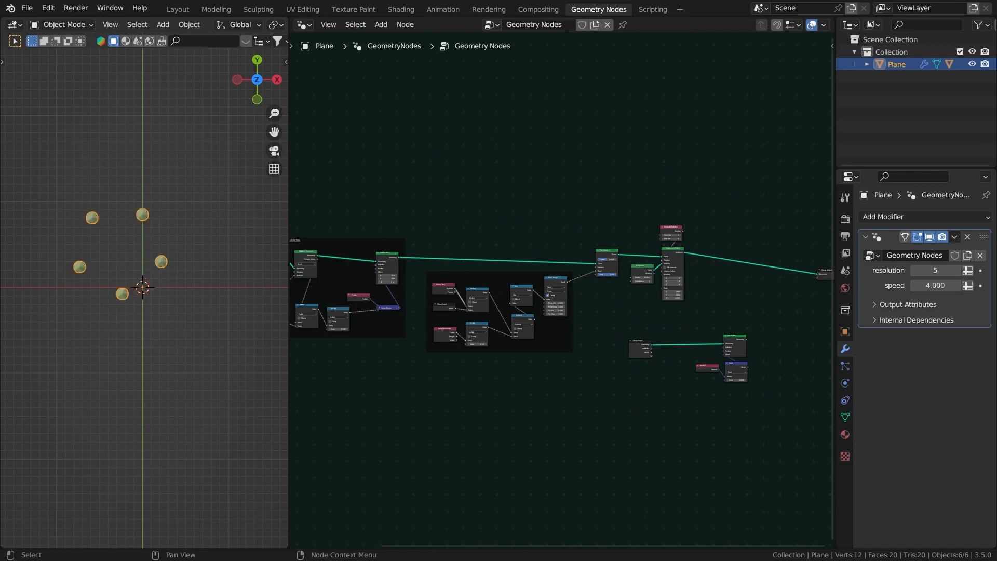
drag(398, 258, 539, 430)
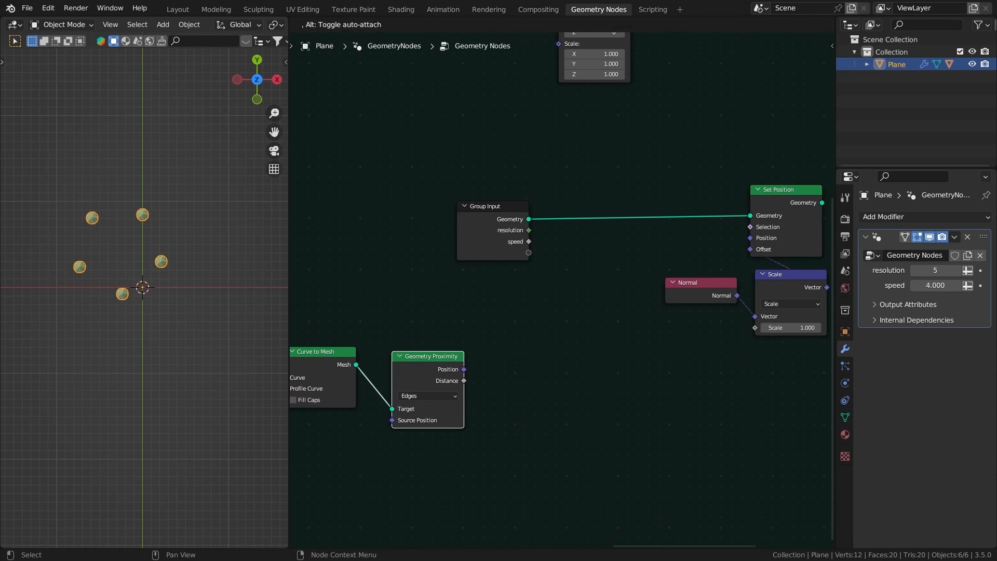
Feed the proximity Distance through a new ColorRamp toward the normal Scale
drag(464, 374, 577, 387)
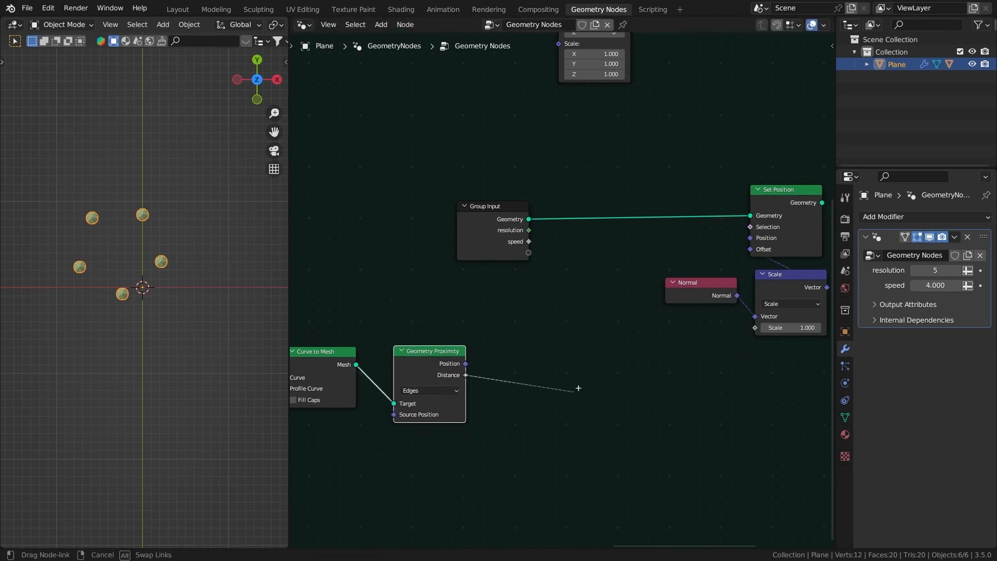
text(col)
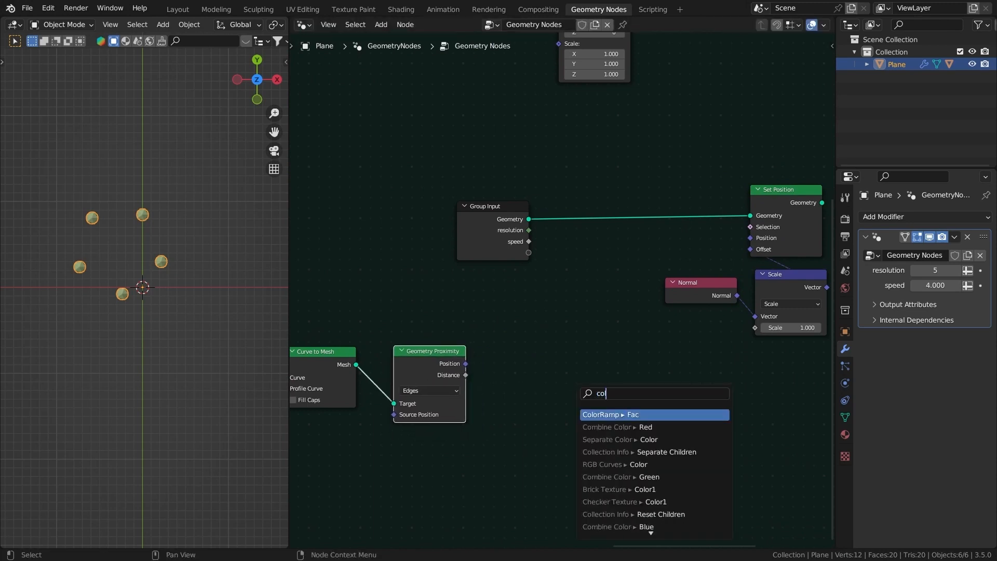
click(611, 414)
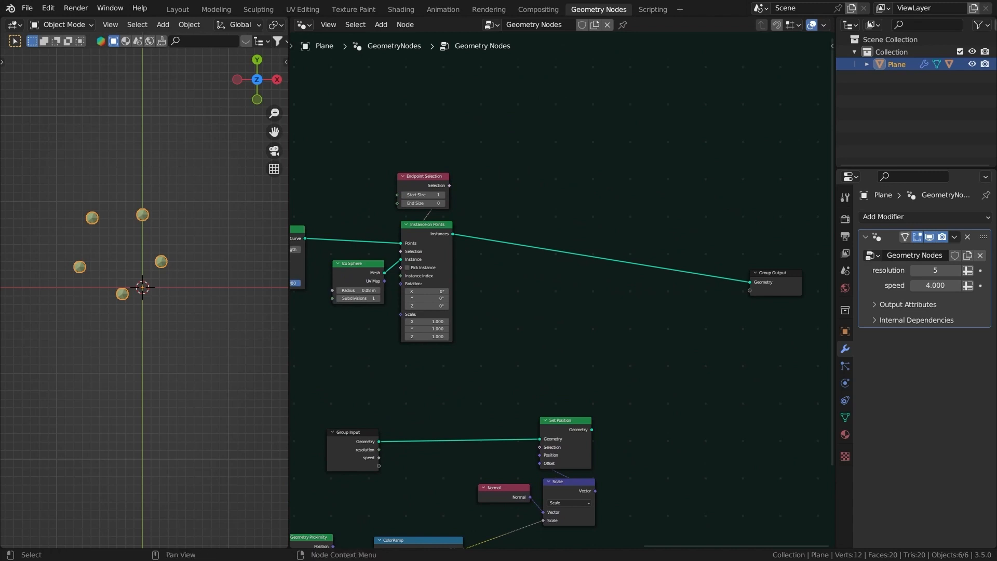
Move the ColorRamp's white stop toward the middle and inspect the carved grooves around the spheres
click(564, 420)
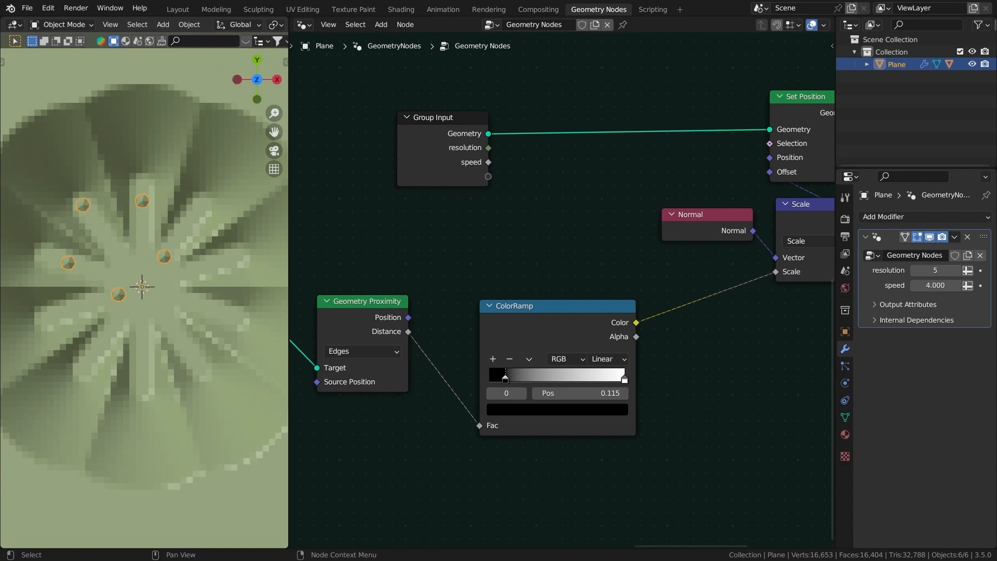
drag(505, 376, 559, 377)
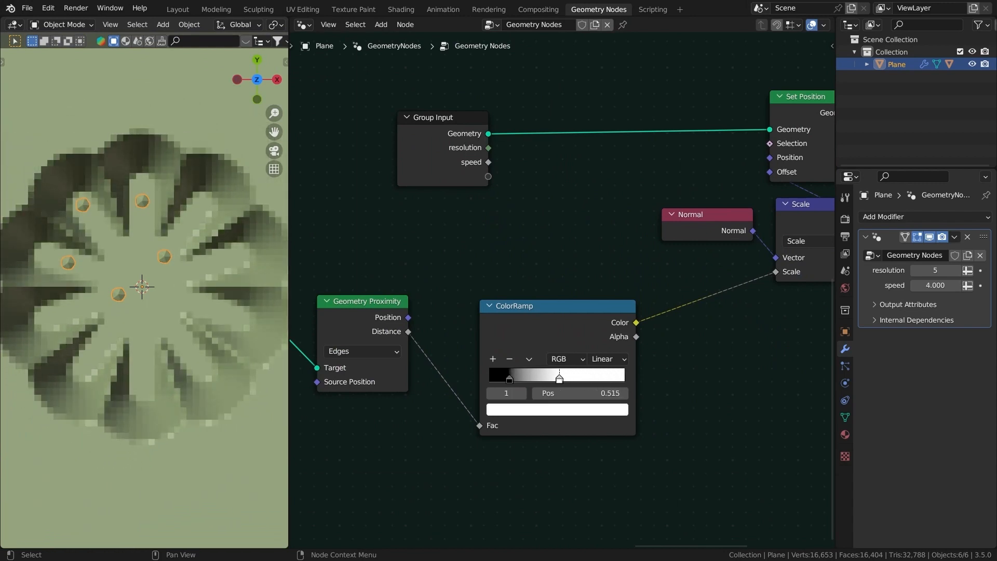
click(556, 409)
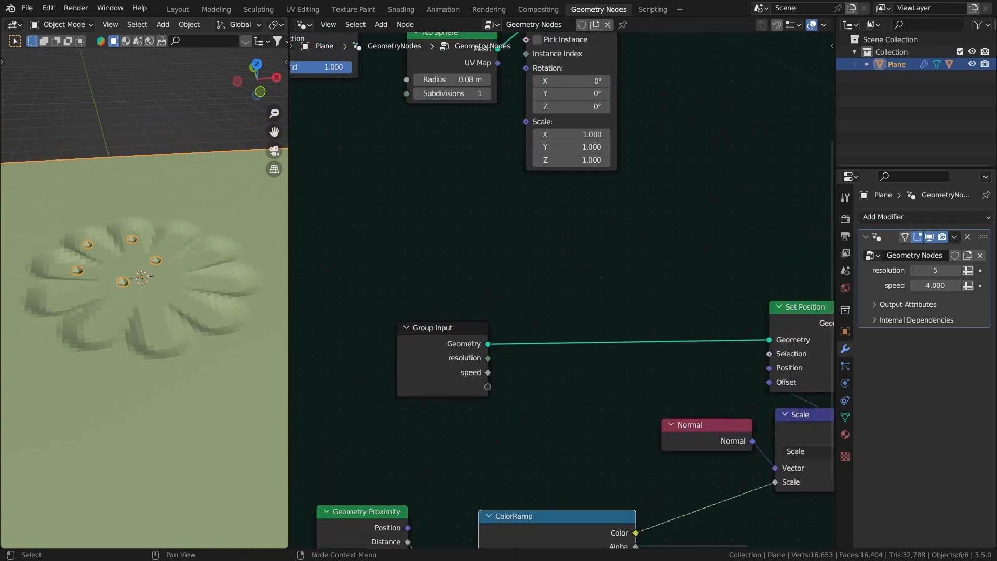
drag(486, 343, 622, 321)
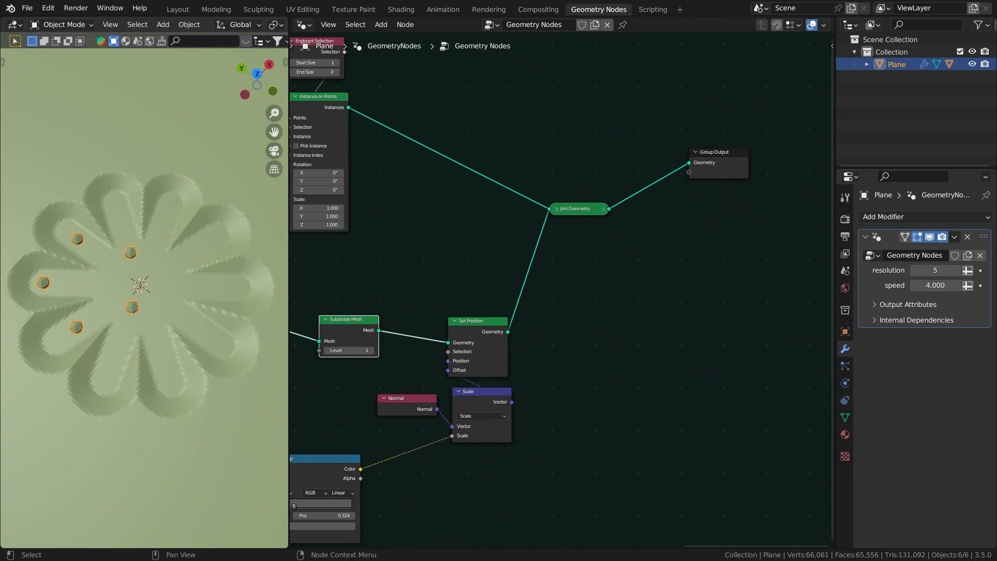
text(set)
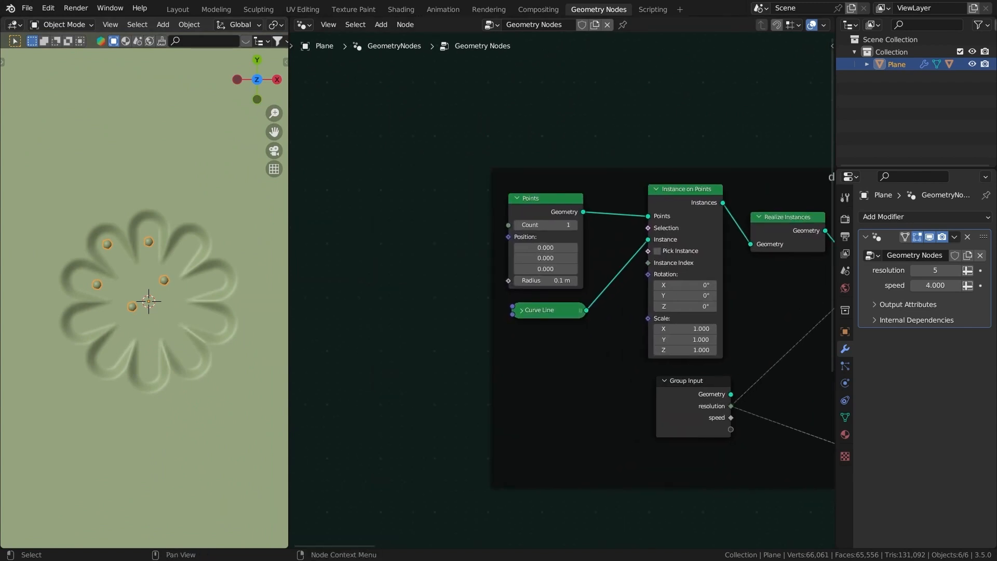
Add a Combine XYZ node to feed the Curve Line endpoints from a single length value
text(comb)
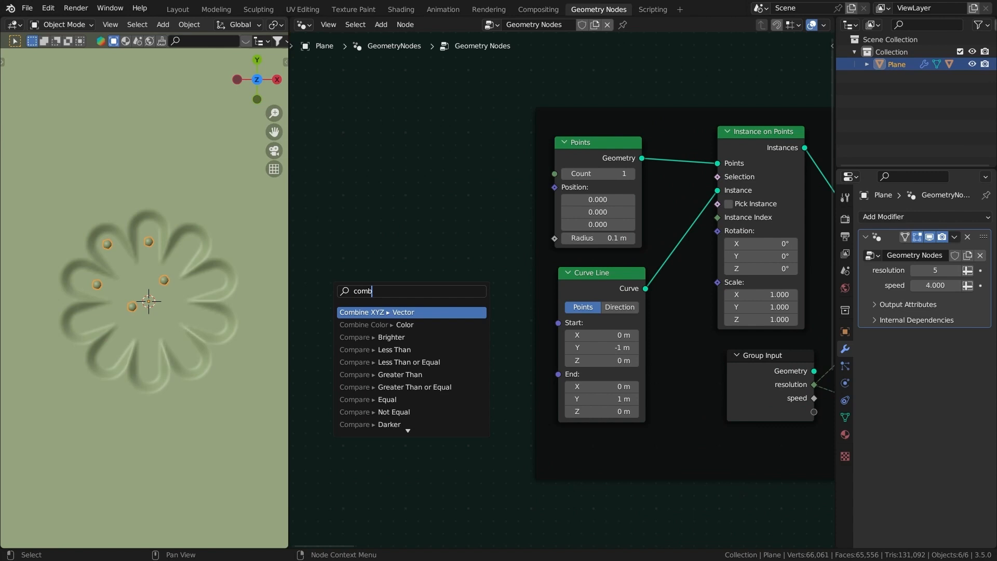
click(376, 311)
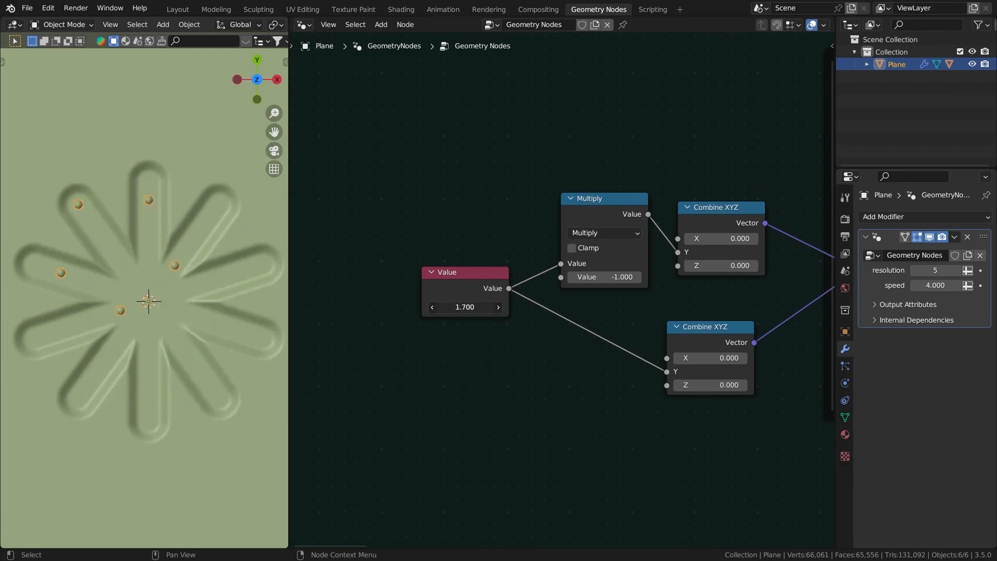
key(shift+a)
text(radius)
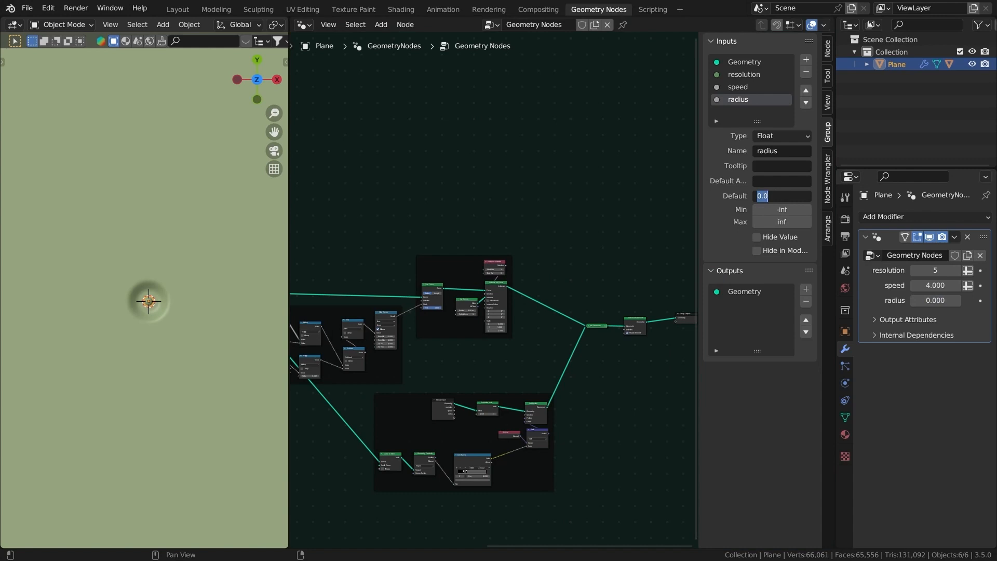
Set the radius input default to 1.000 and raise resolution to 2 for two crossing grooves
text(1.000)
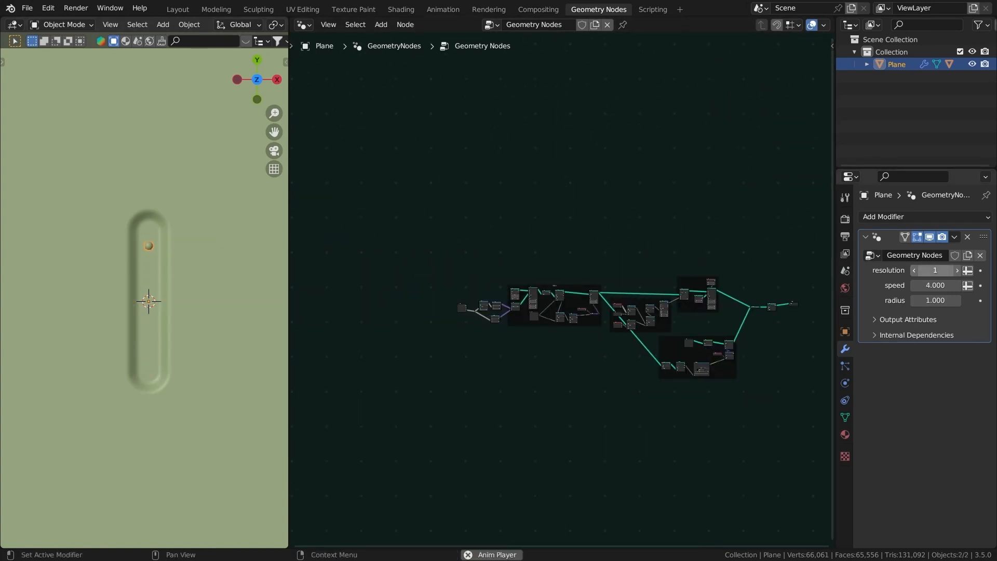
click(956, 269)
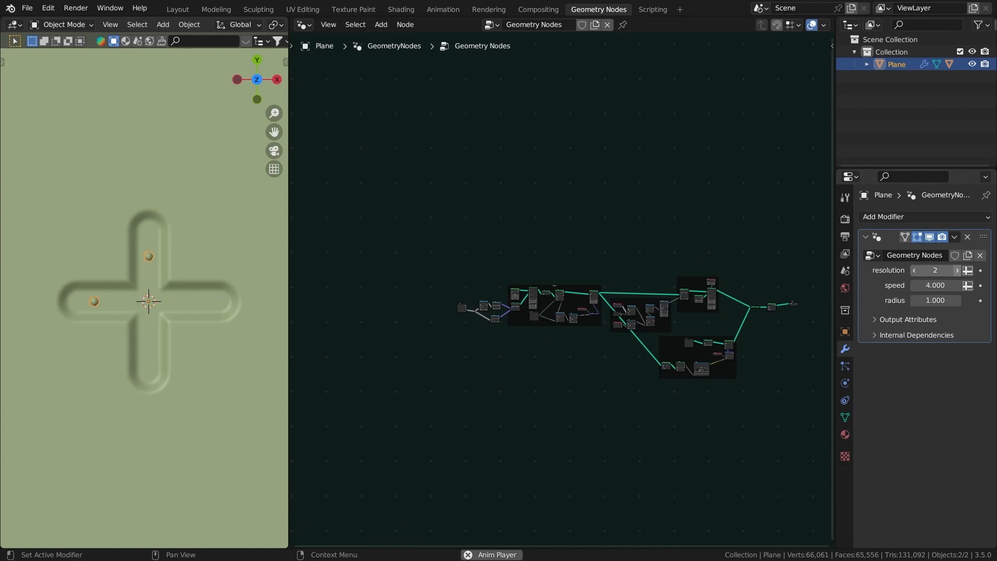